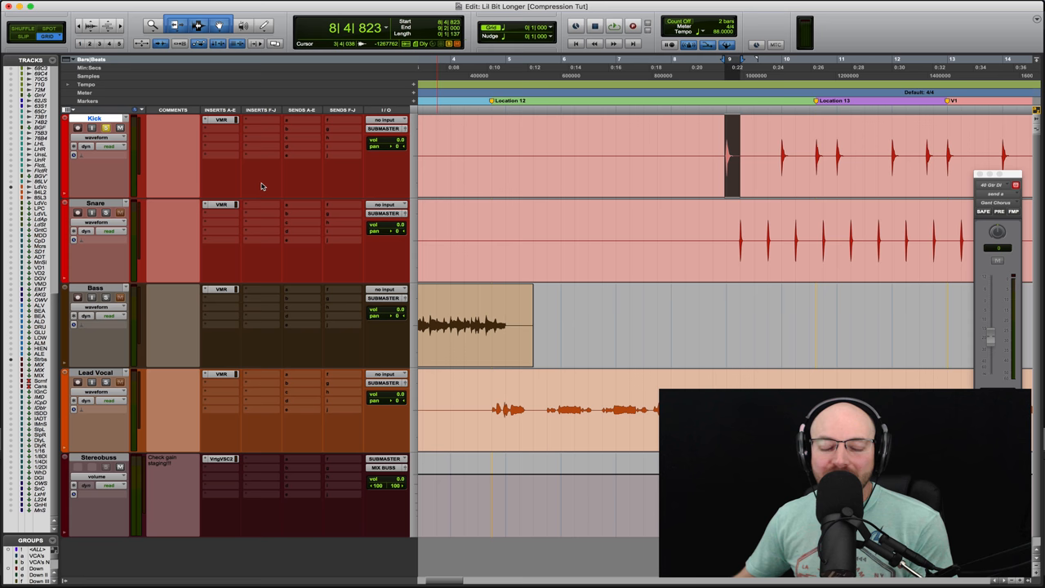
mouse_move(226, 128)
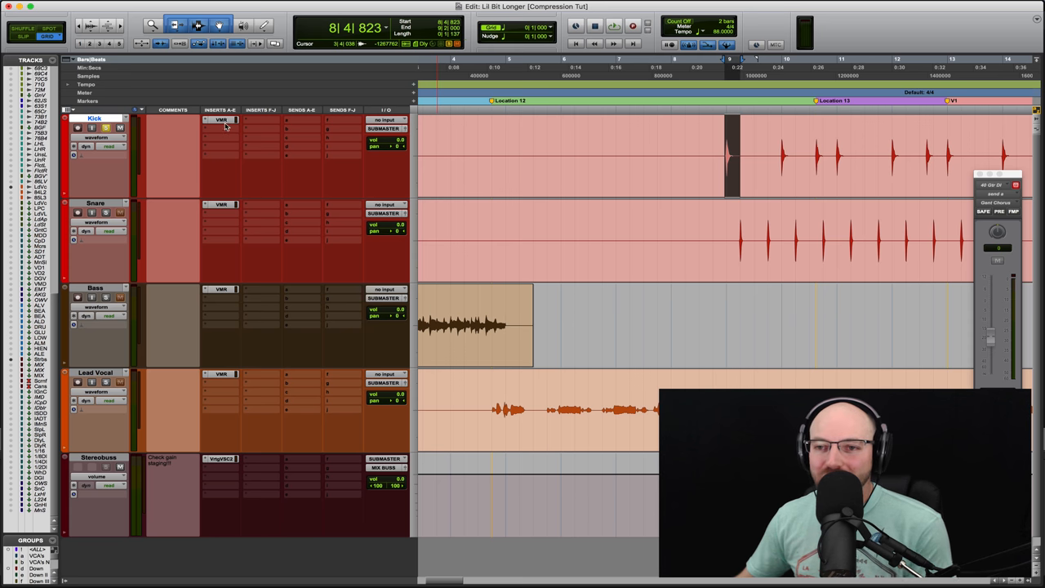
mouse_move(222, 123)
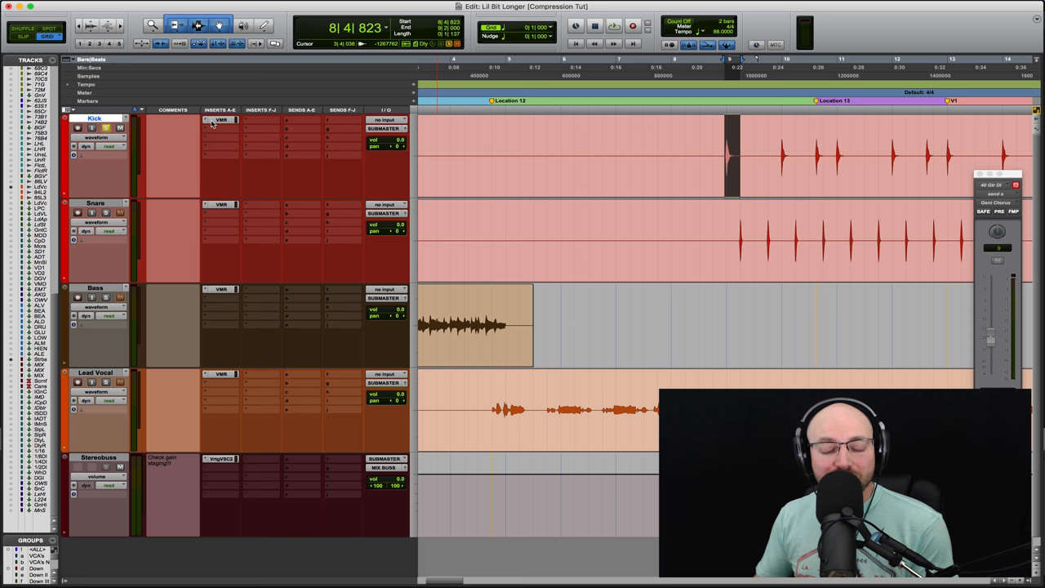
mouse_move(221, 121)
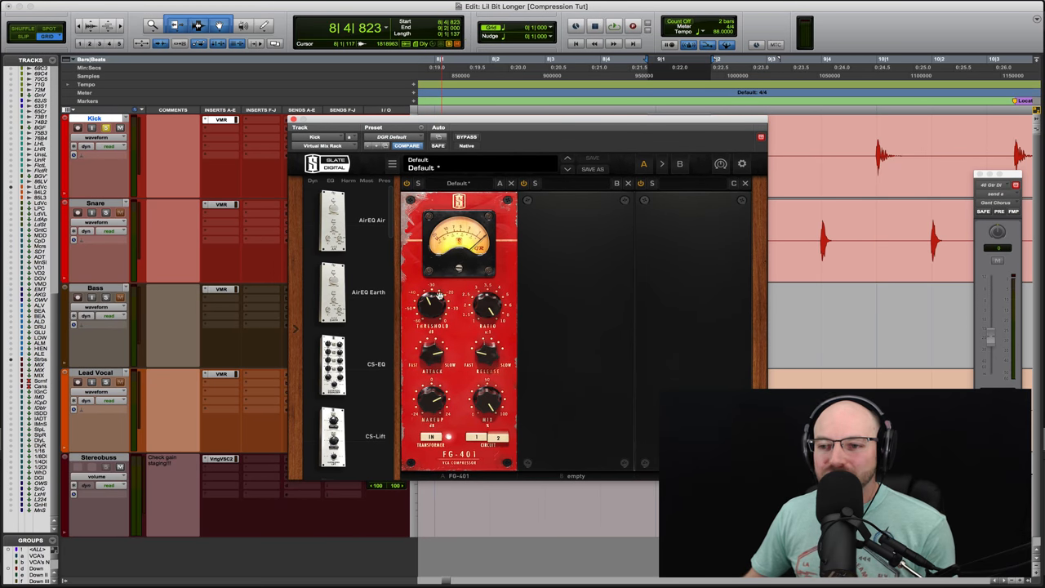
mouse_move(467, 349)
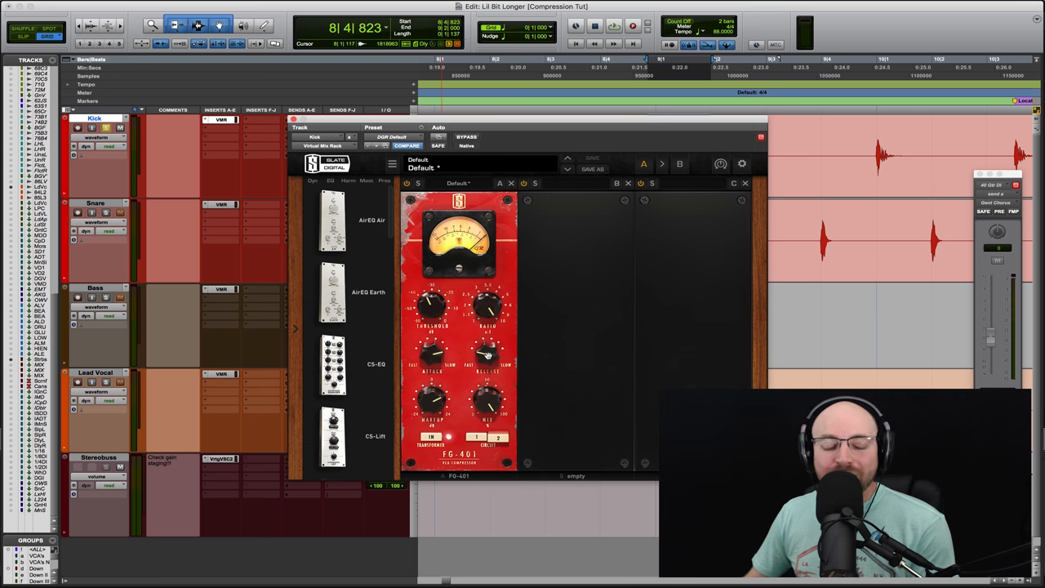
mouse_move(438, 307)
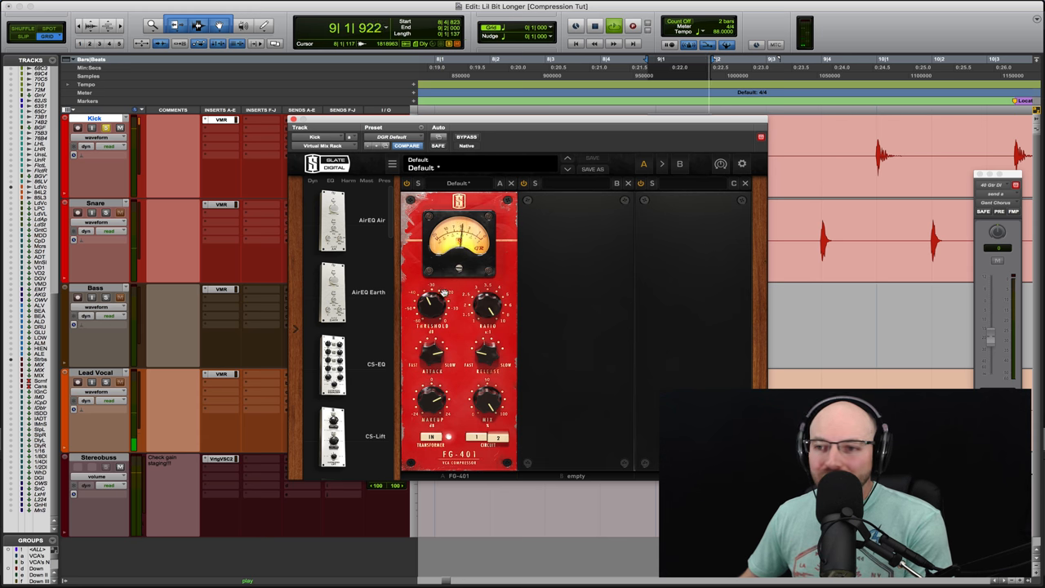
left_click_drag(433, 307, 433, 327)
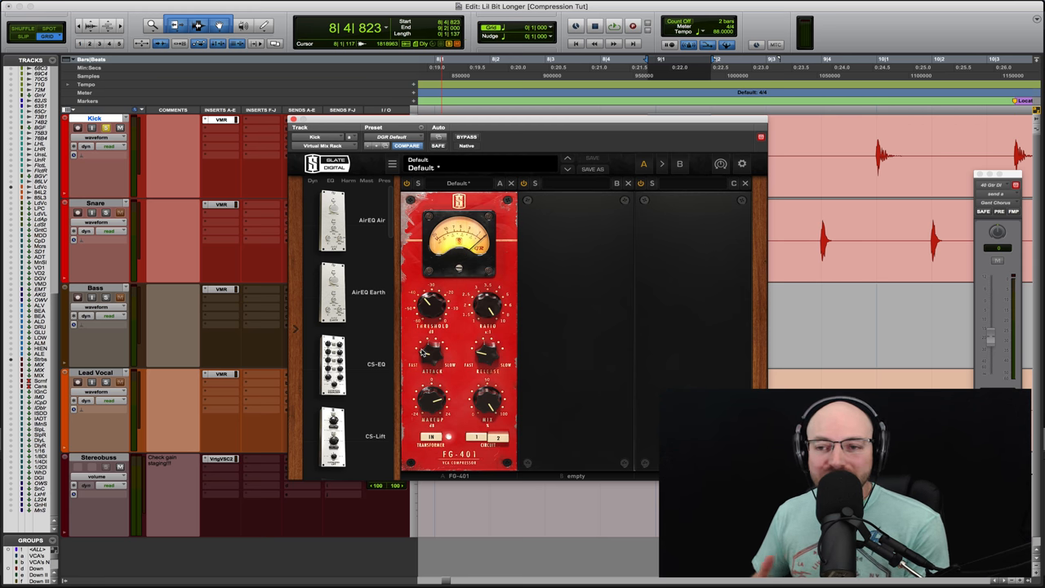
mouse_move(450, 355)
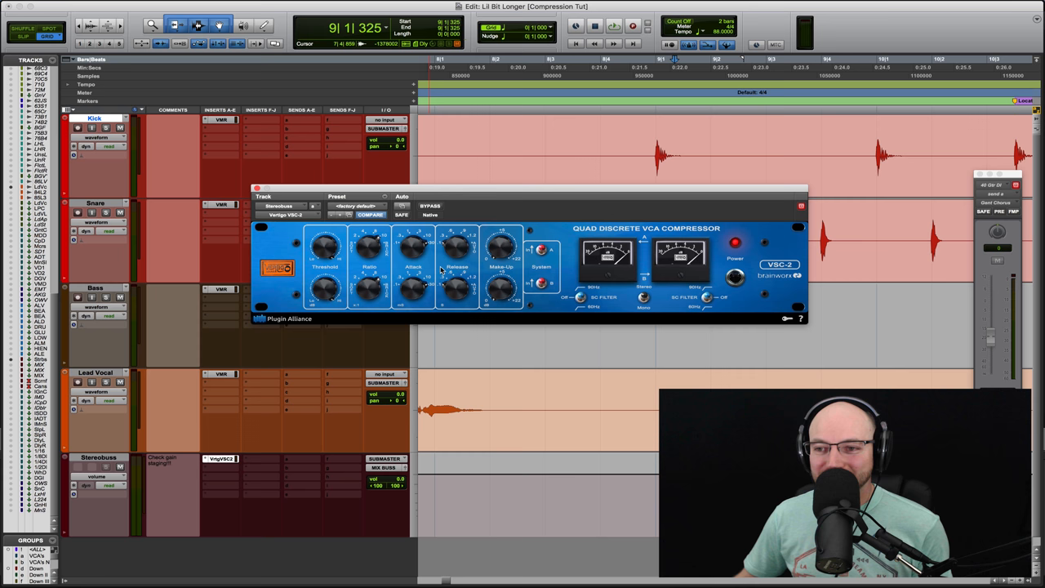
mouse_move(373, 248)
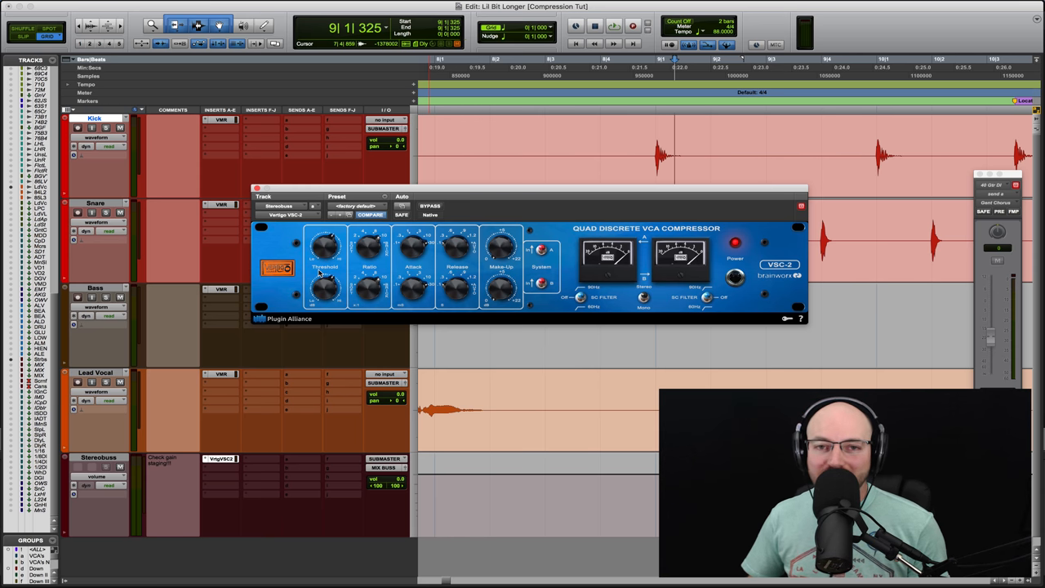
mouse_move(358, 274)
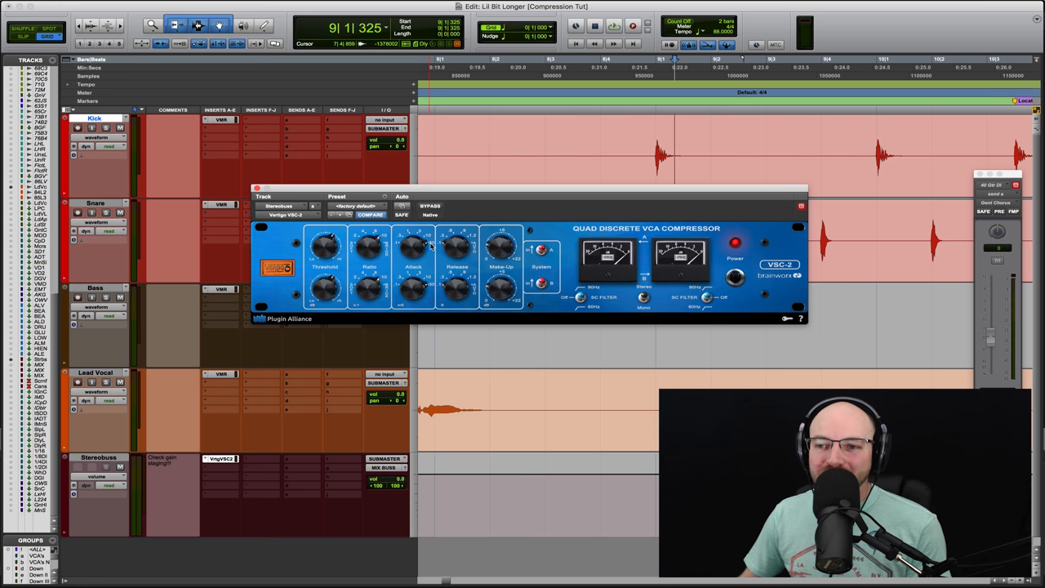
mouse_move(422, 247)
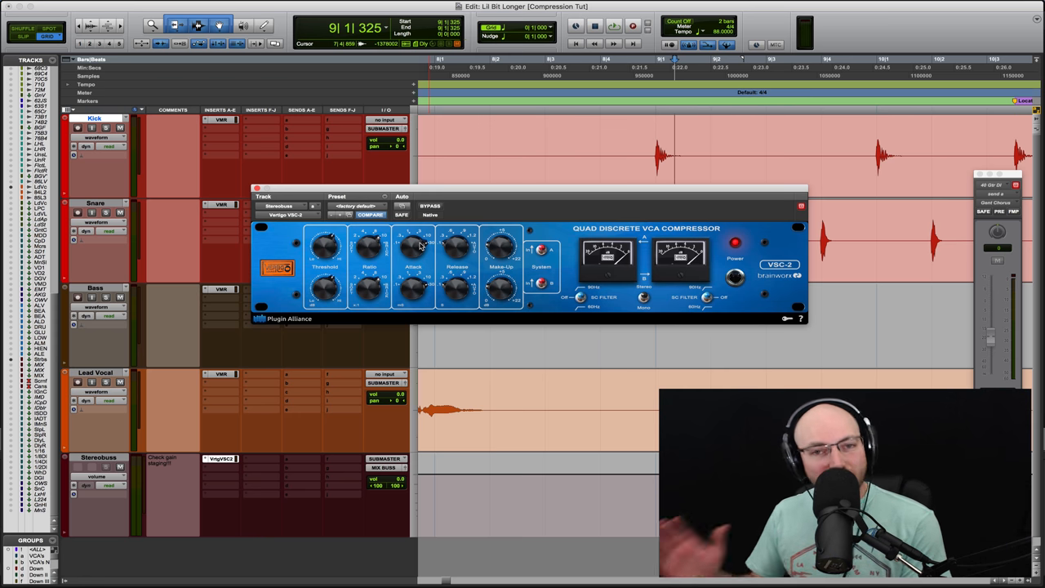